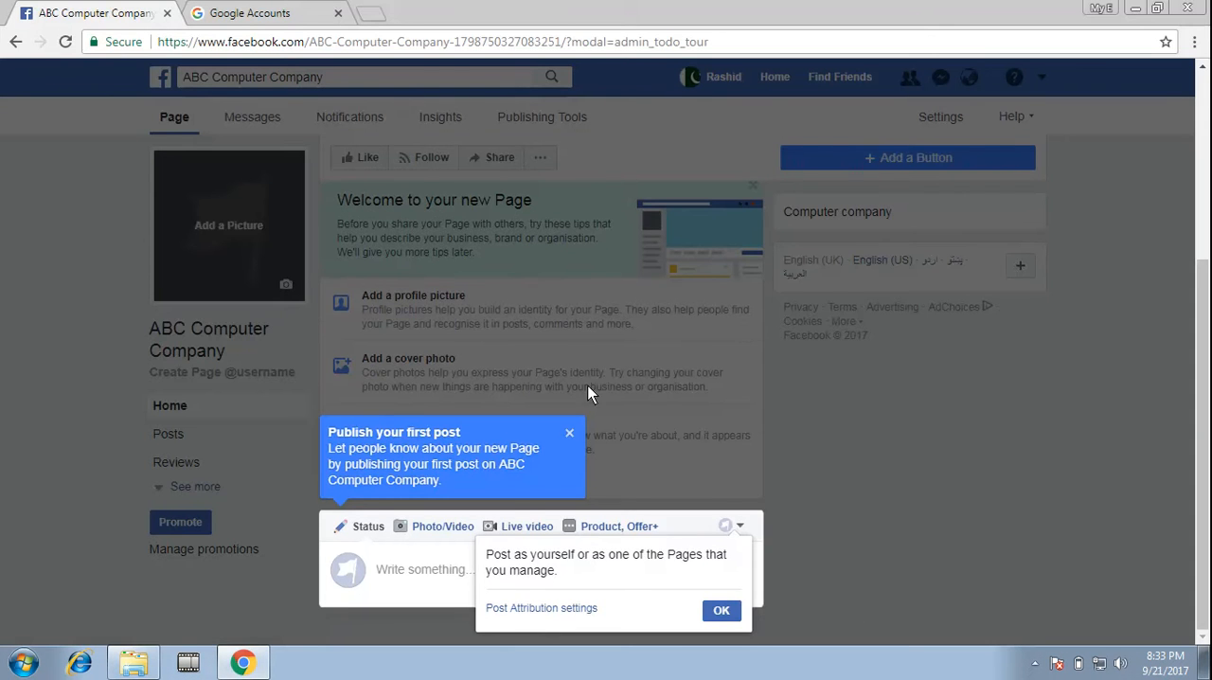
- Dismiss the first-post tips popup and scroll to the top of the new page
click(721, 609)
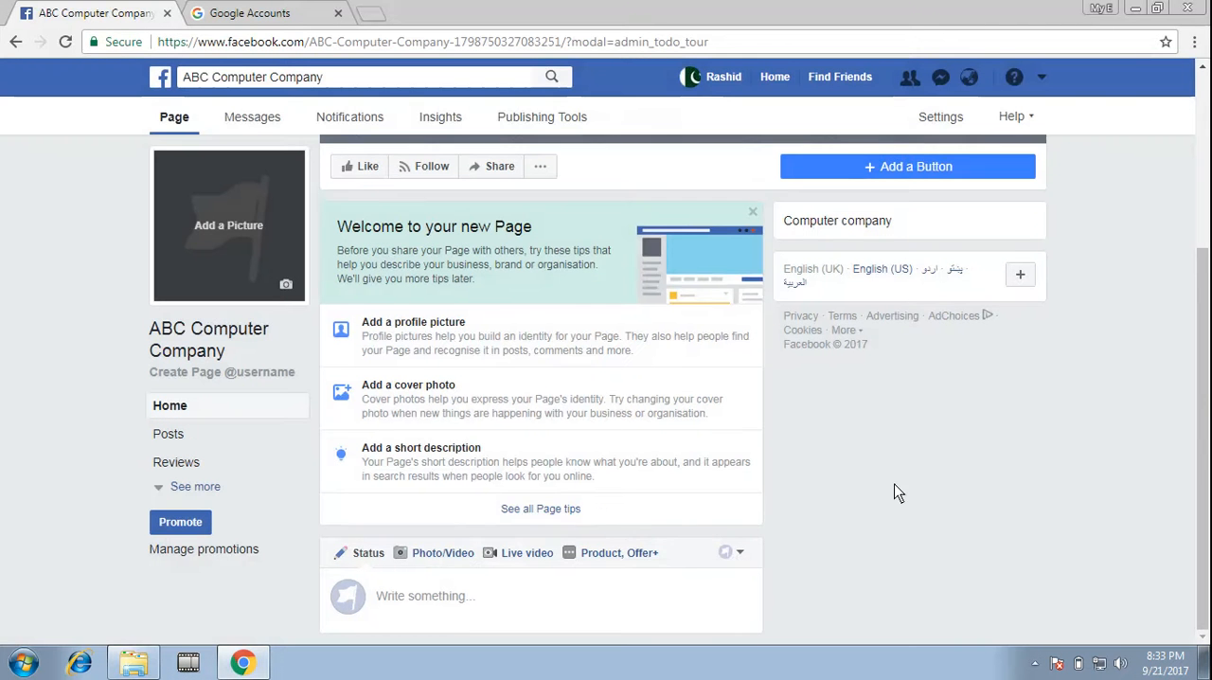
mouse_move(928, 480)
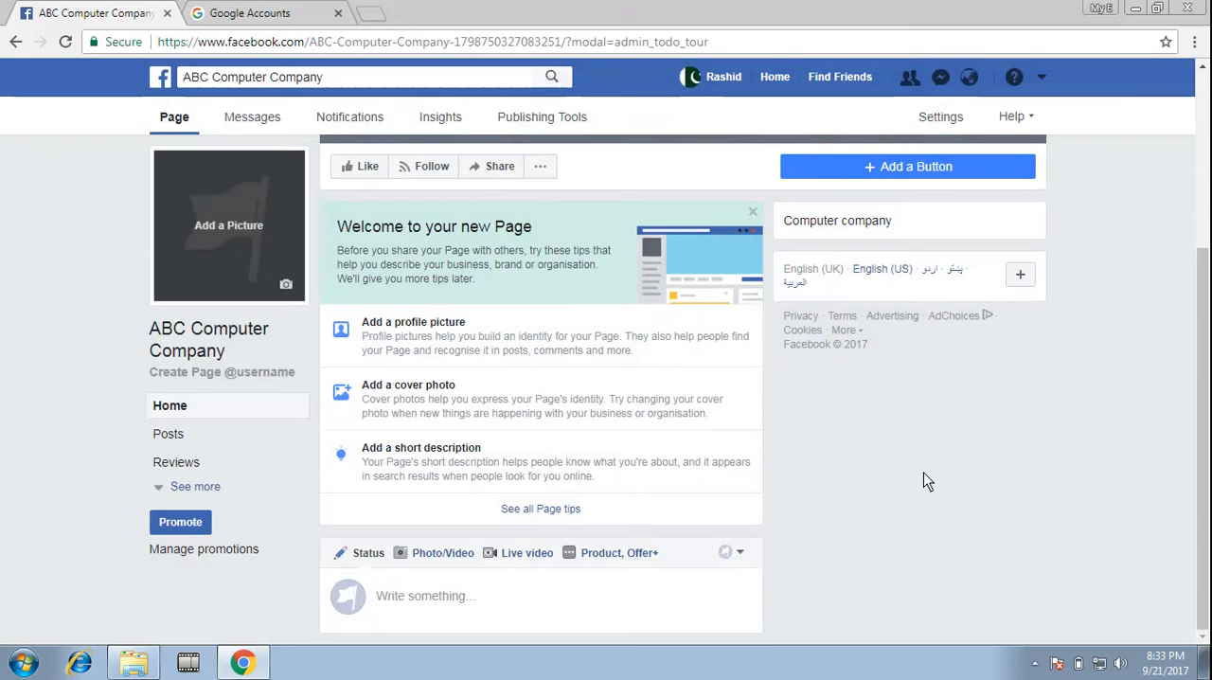
scroll(up, 3)
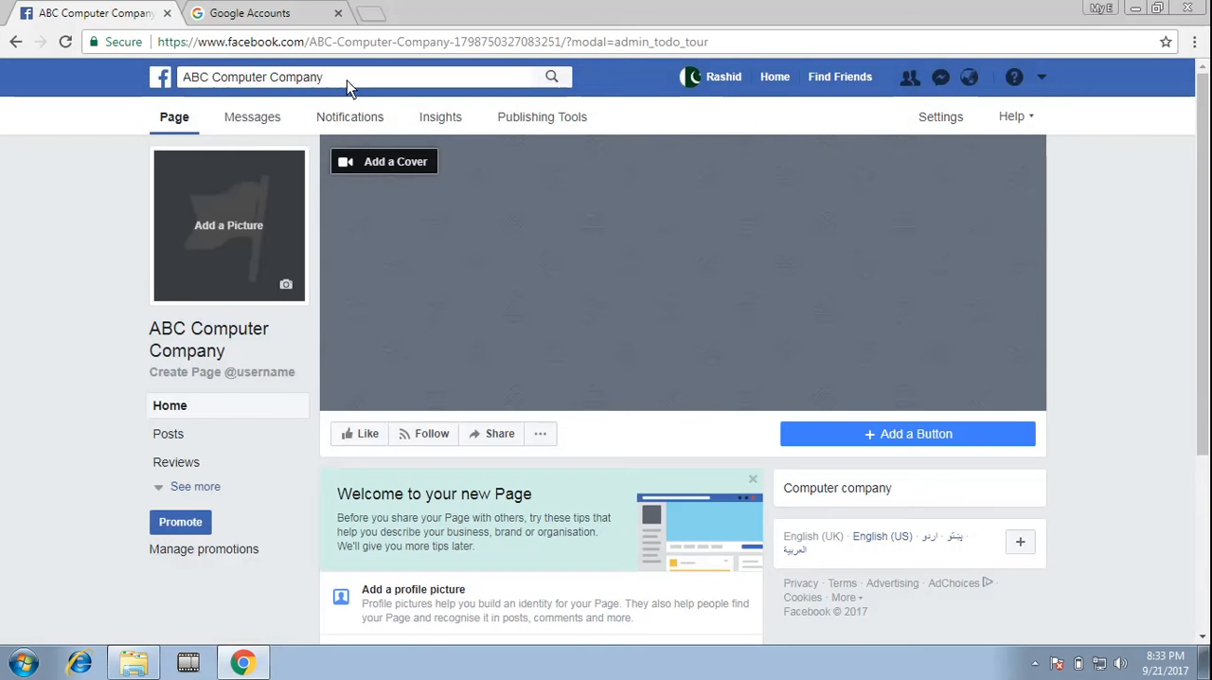
mouse_move(511, 208)
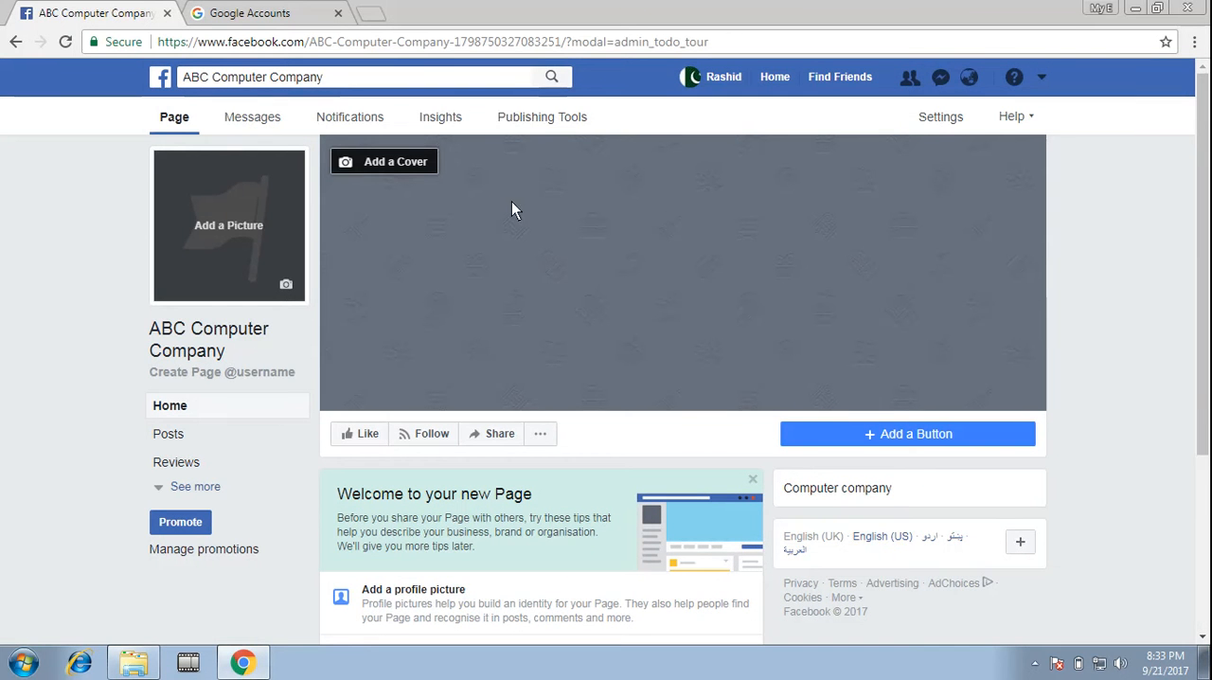
- Open General page settings and expand the Remove Page section with its 14-day warning
click(941, 116)
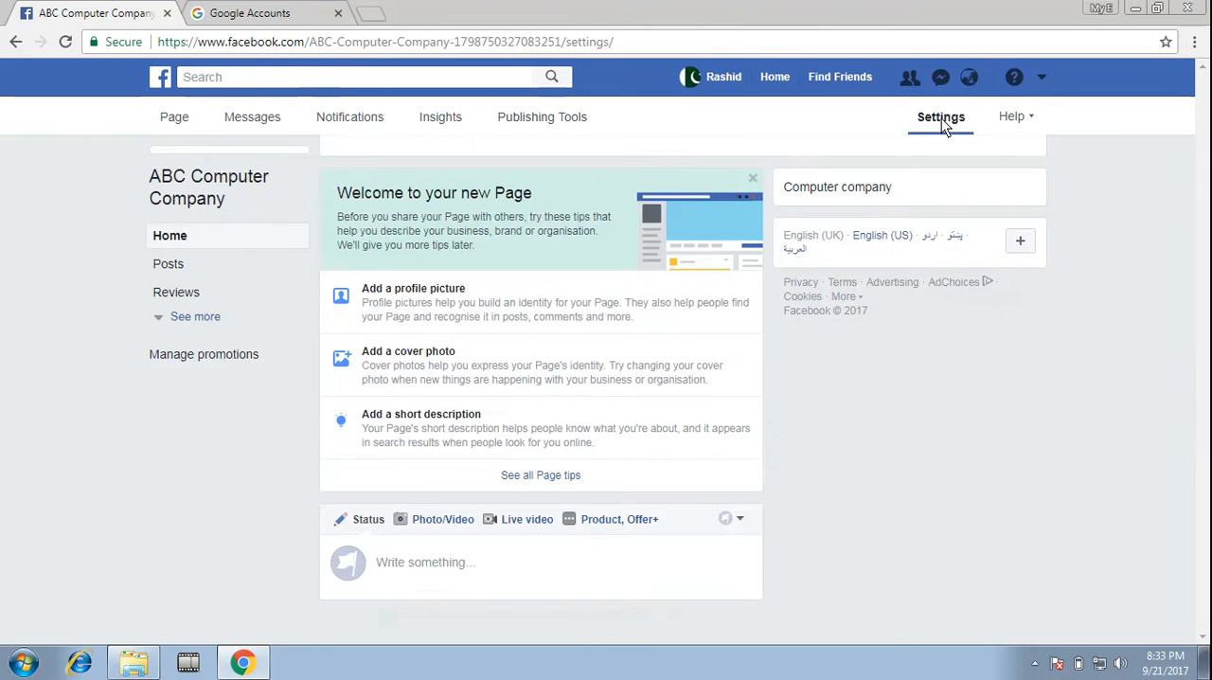
click(940, 117)
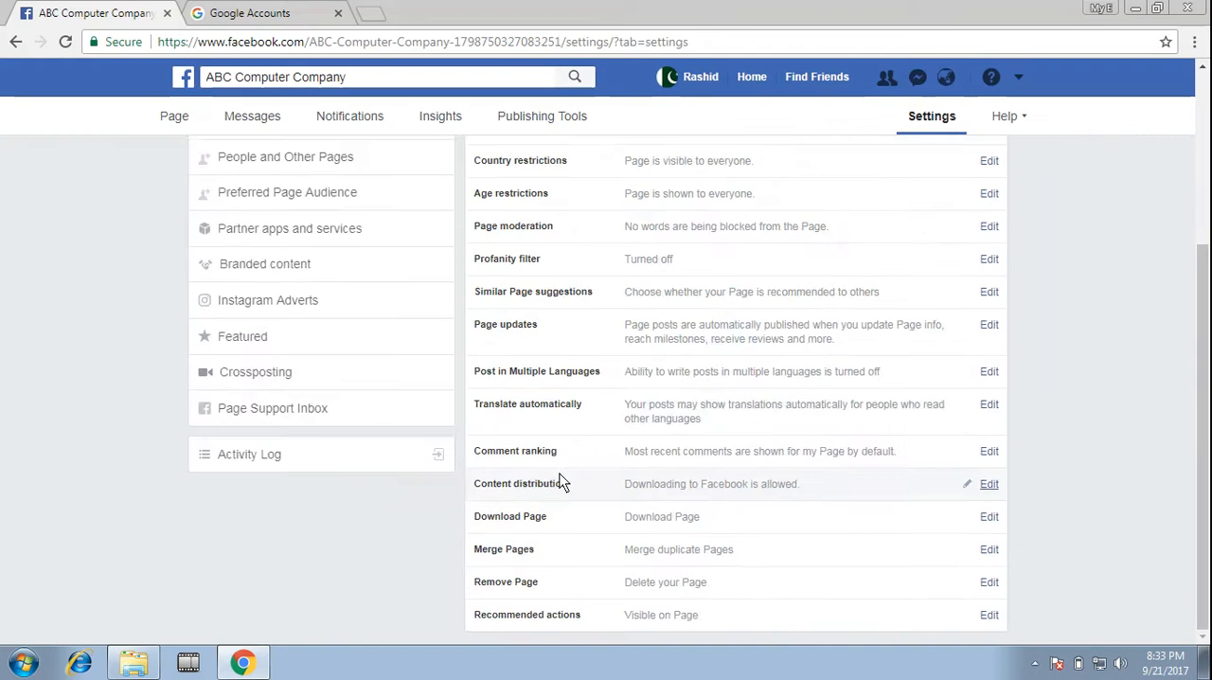
scroll(up, 3)
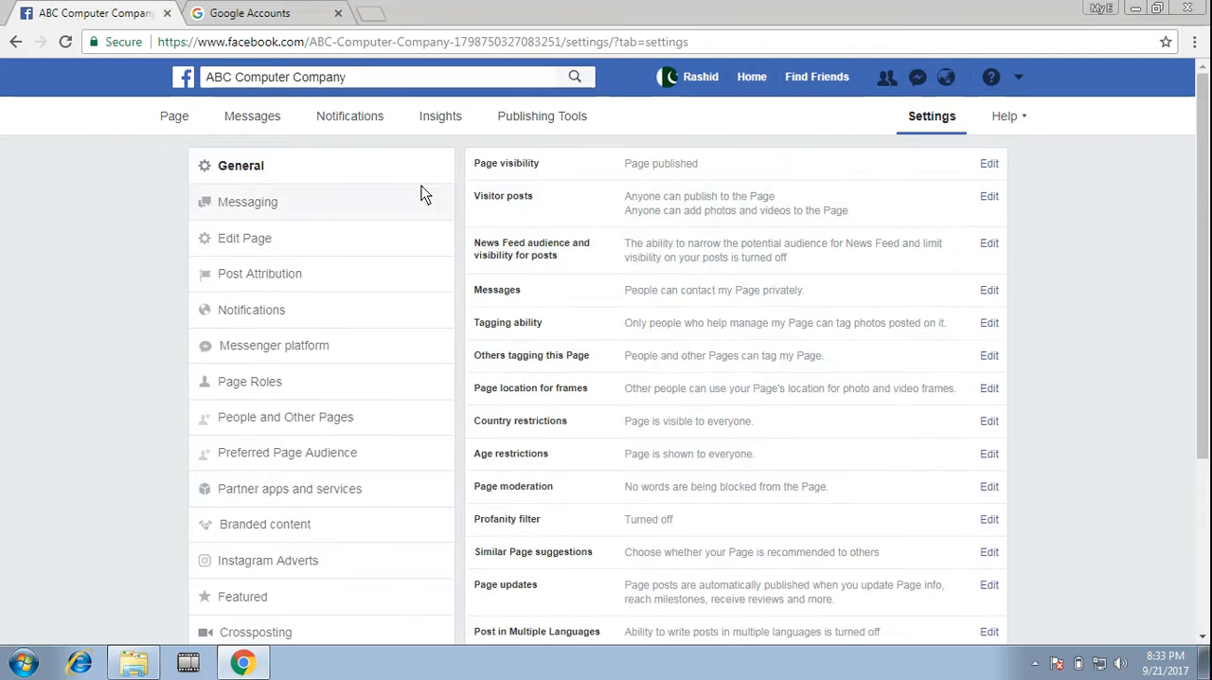
scroll(down, 3)
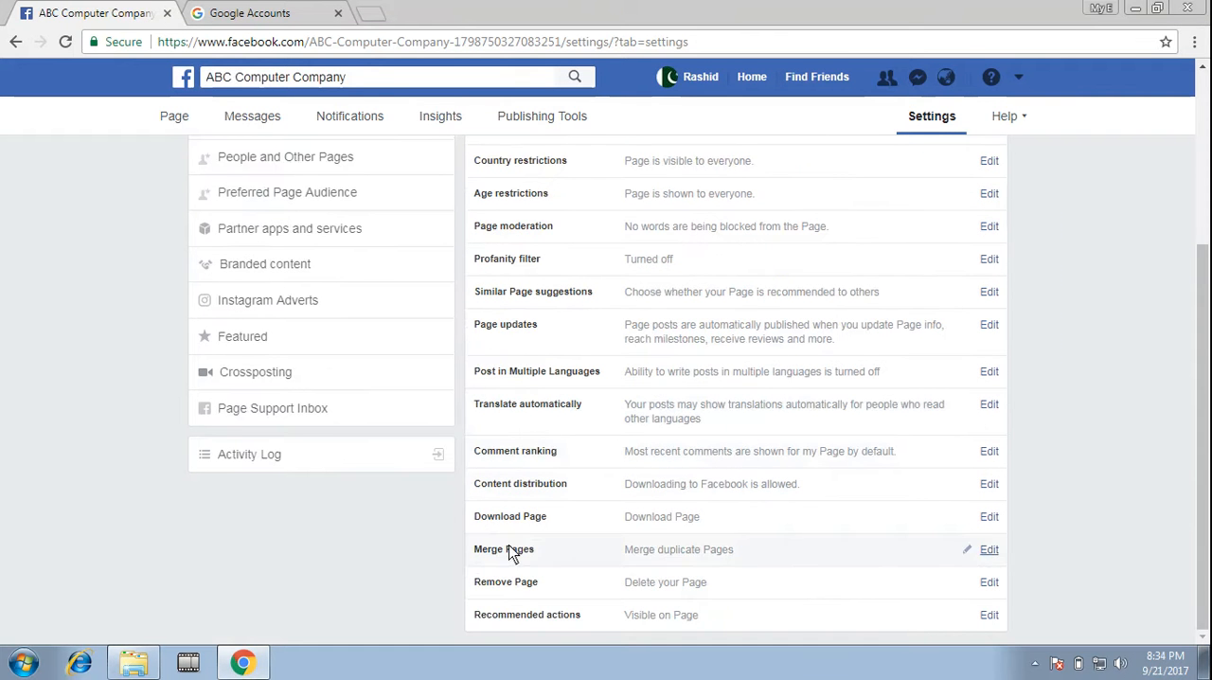
click(989, 582)
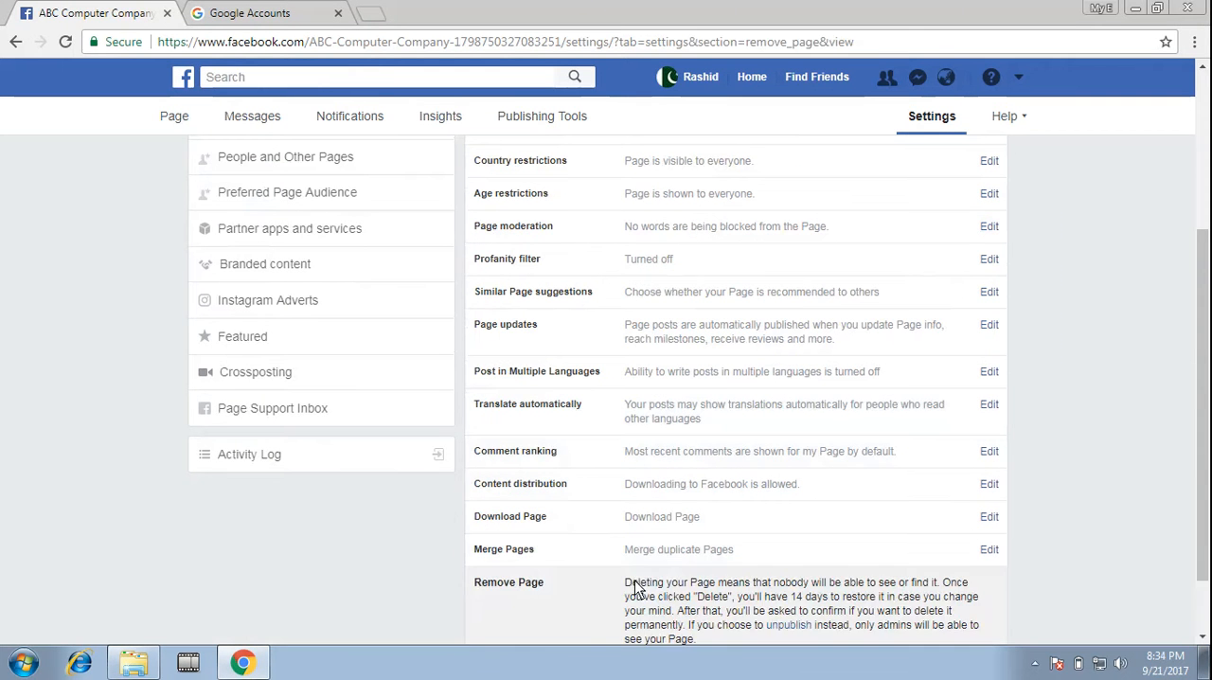
scroll(down, 3)
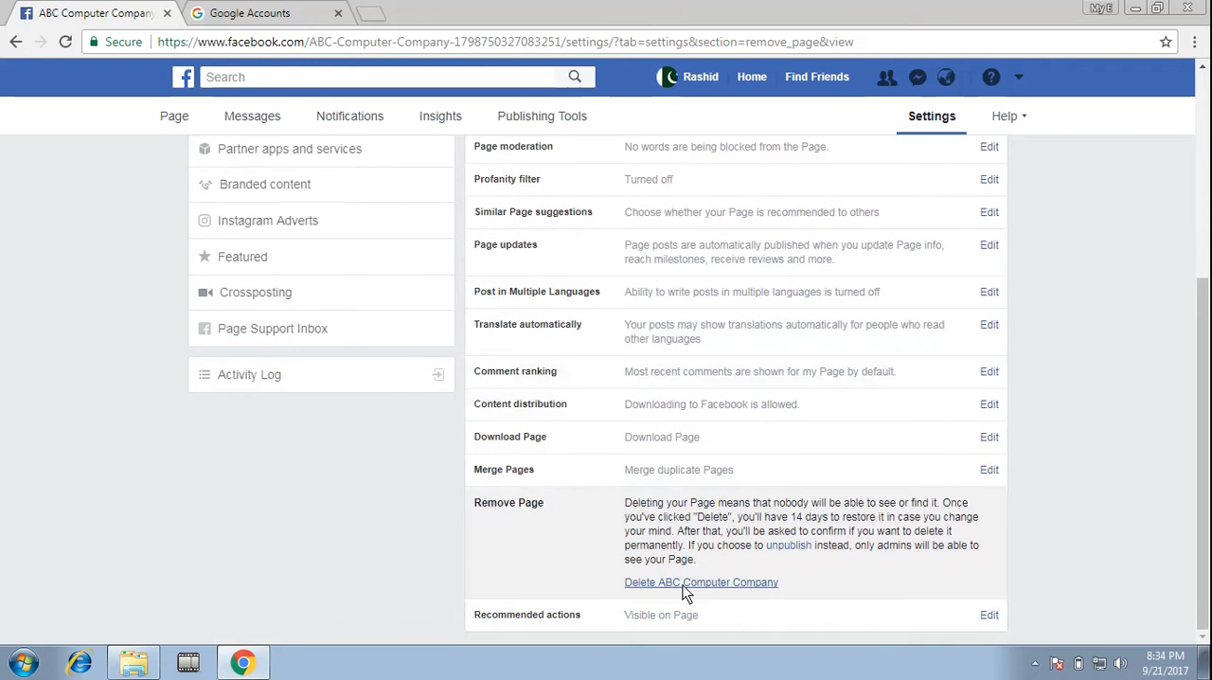
- Delete 'ABC Computer Company', confirm 'Delete Page?', and acknowledge the deletion-mode notice
click(701, 582)
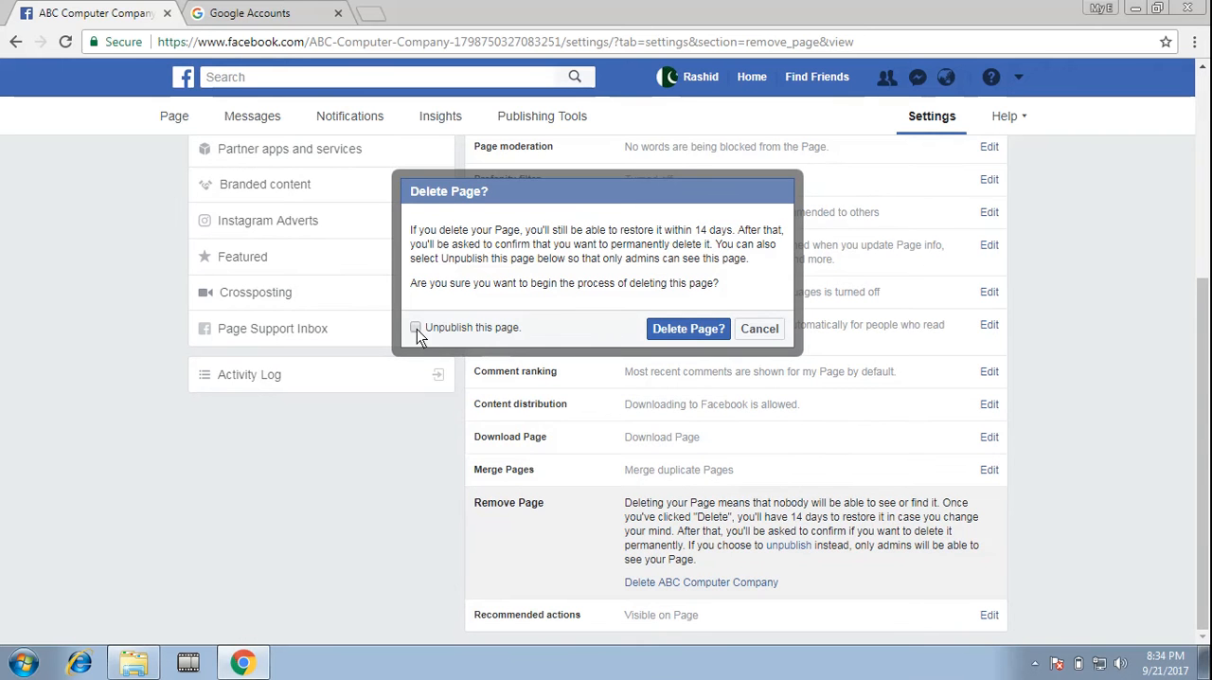
click(687, 329)
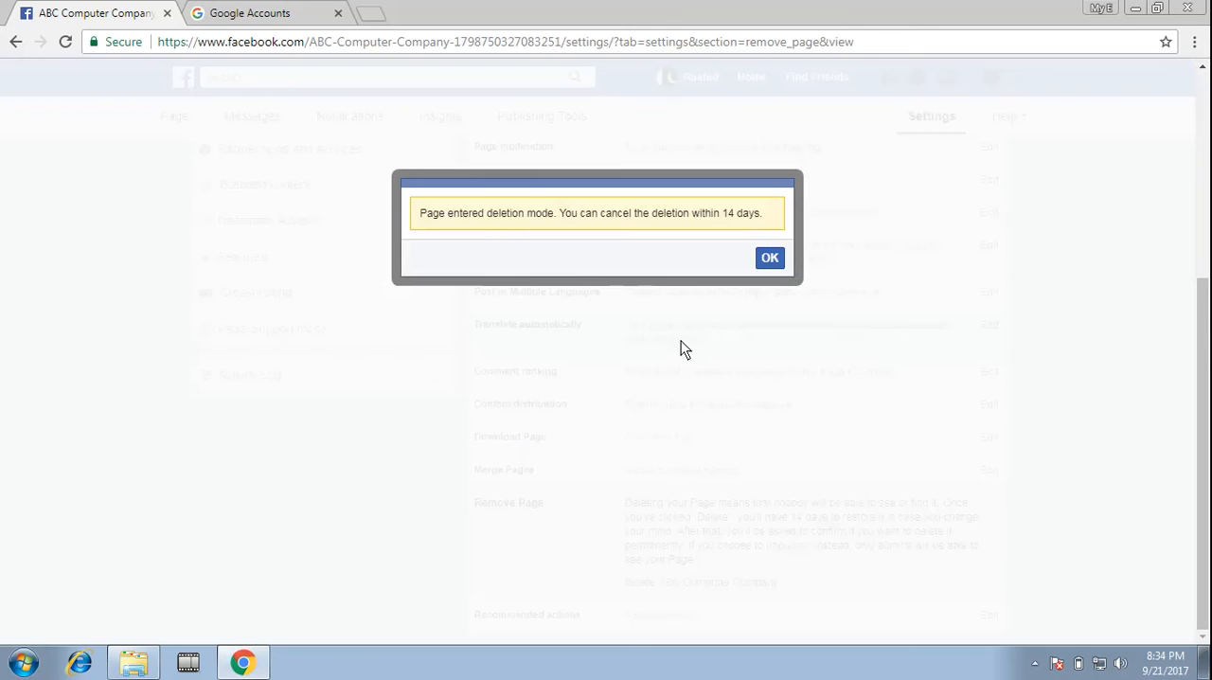
mouse_move(583, 263)
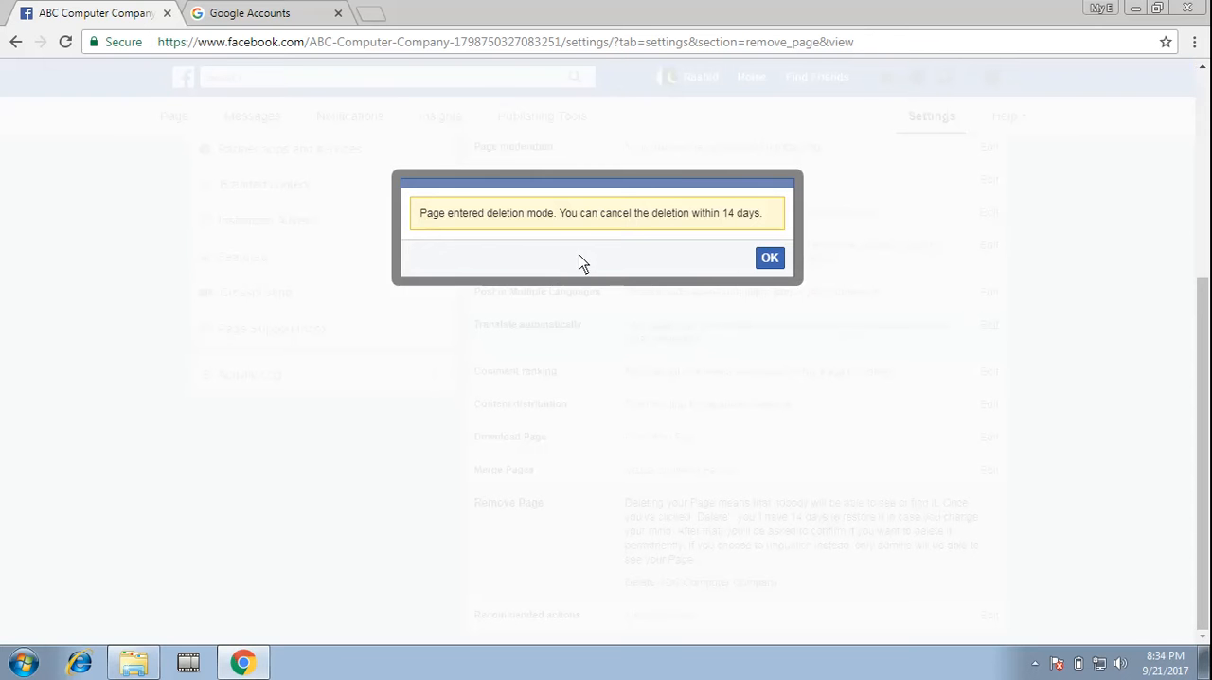
click(770, 257)
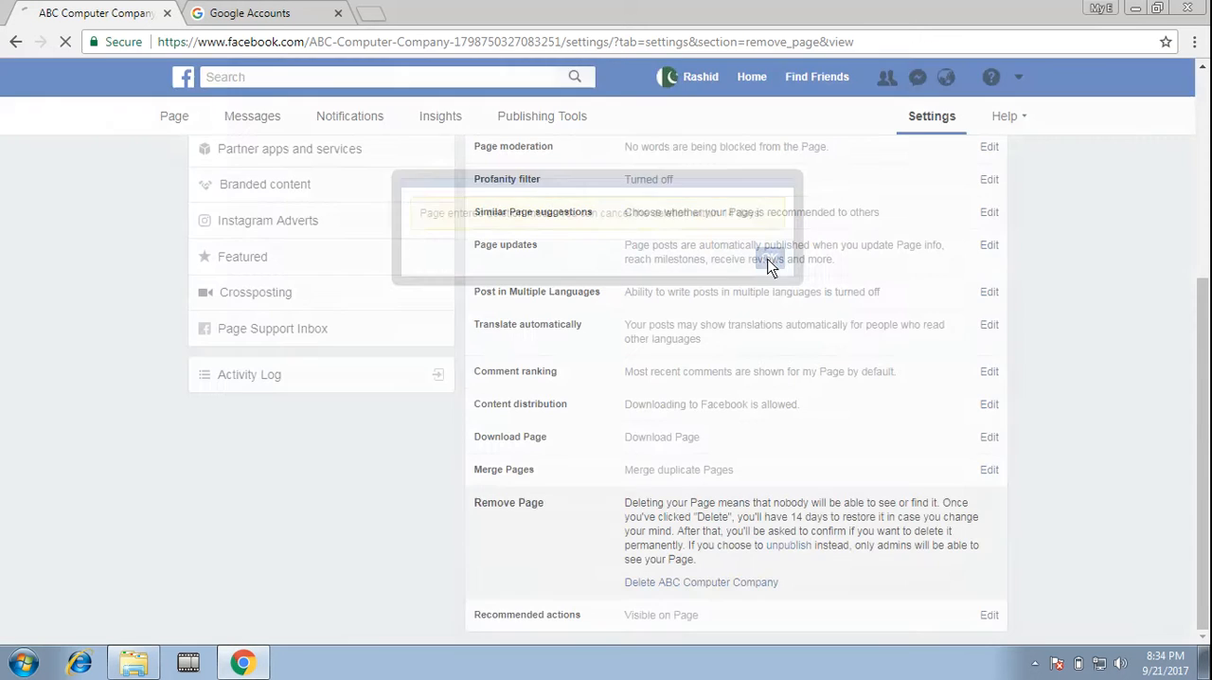
- Scroll up to view the 'scheduled to be deleted in 14 days' banner and Cancel Deletion link
scroll(up, 3)
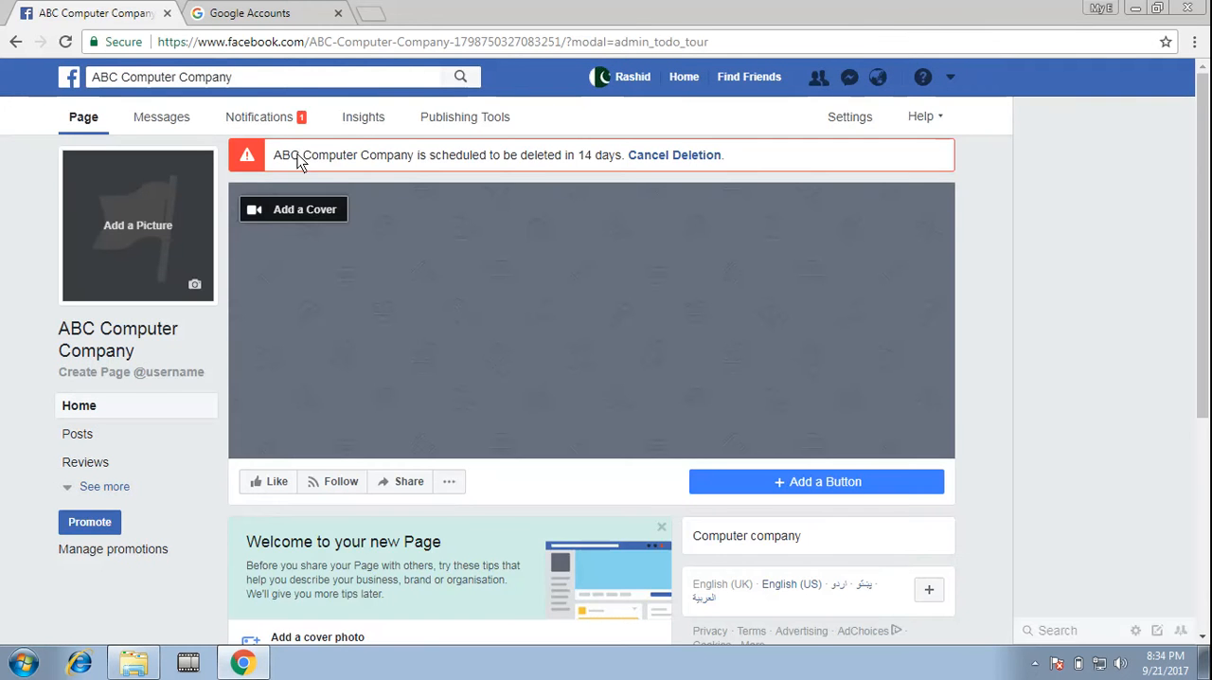
mouse_move(568, 168)
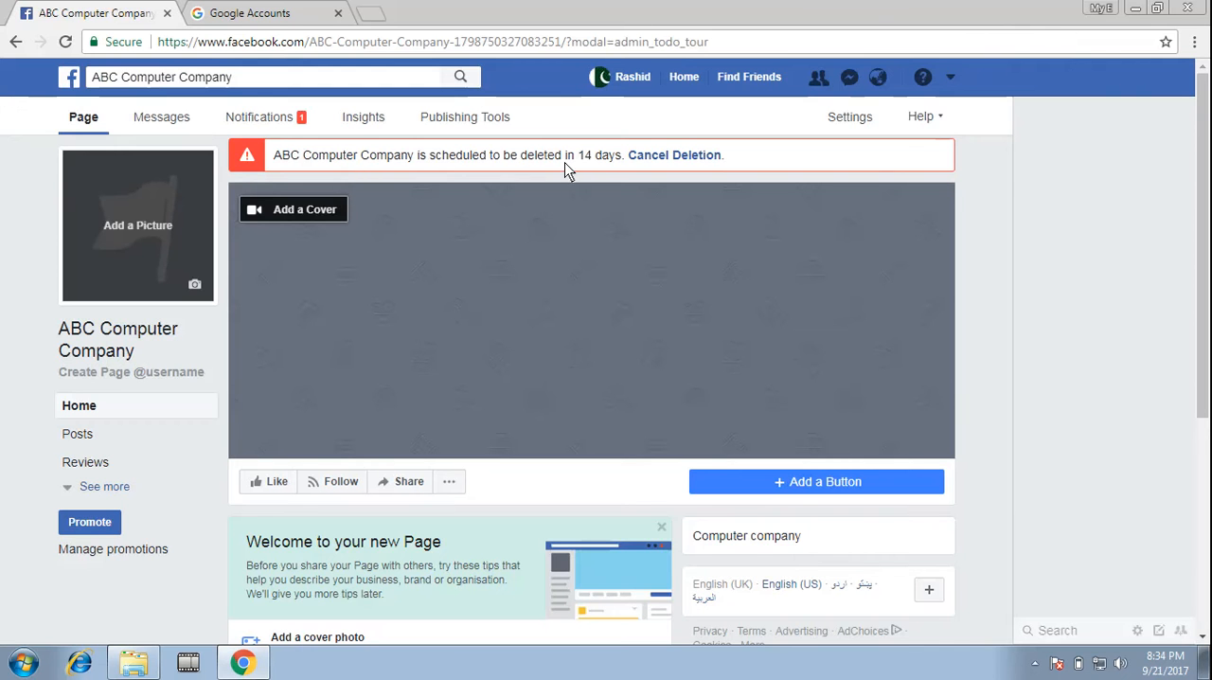
mouse_move(674, 154)
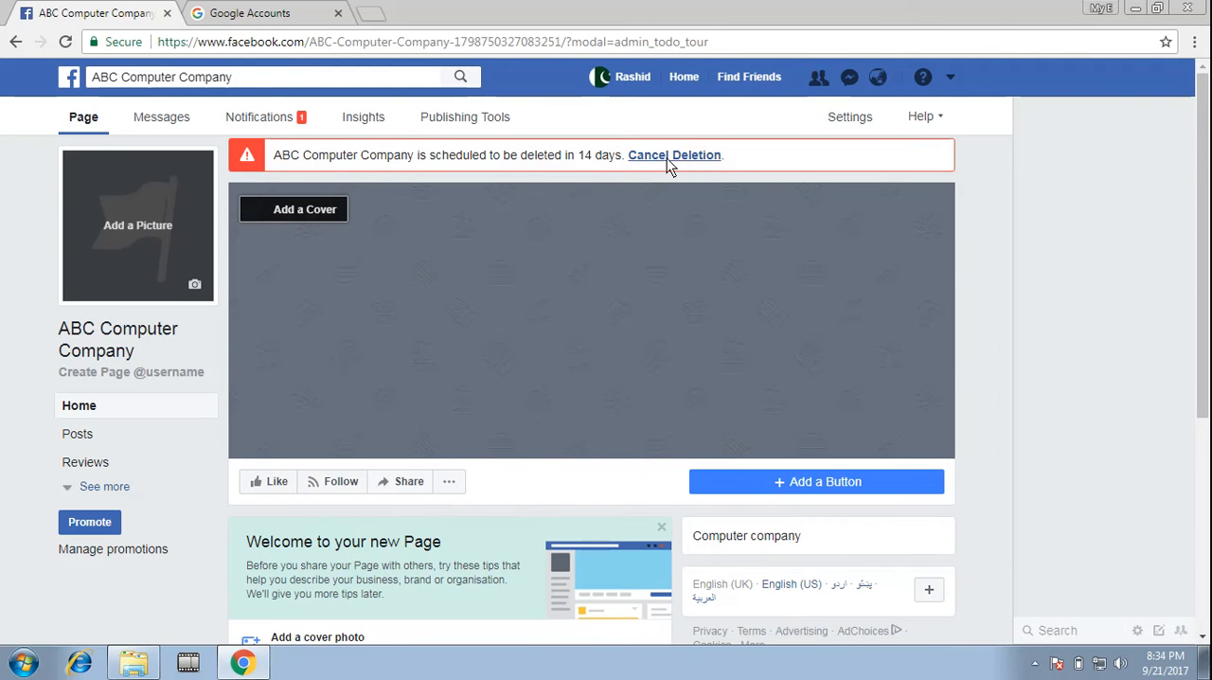
mouse_move(5, 297)
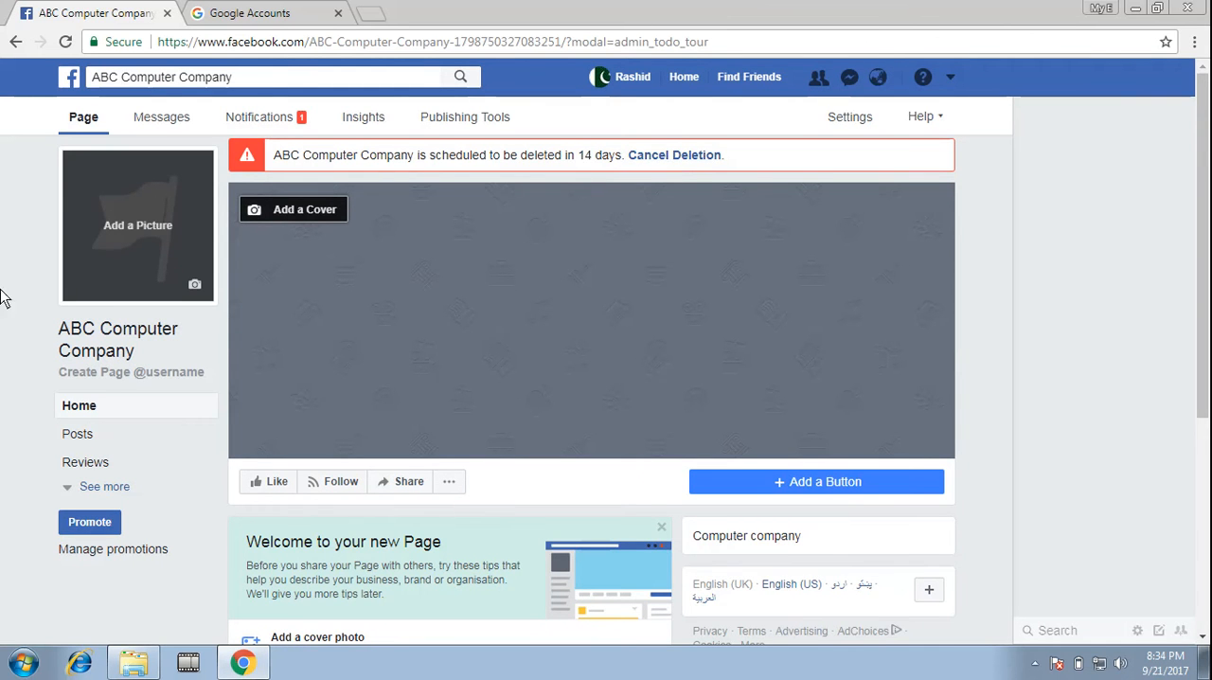
mouse_move(7, 302)
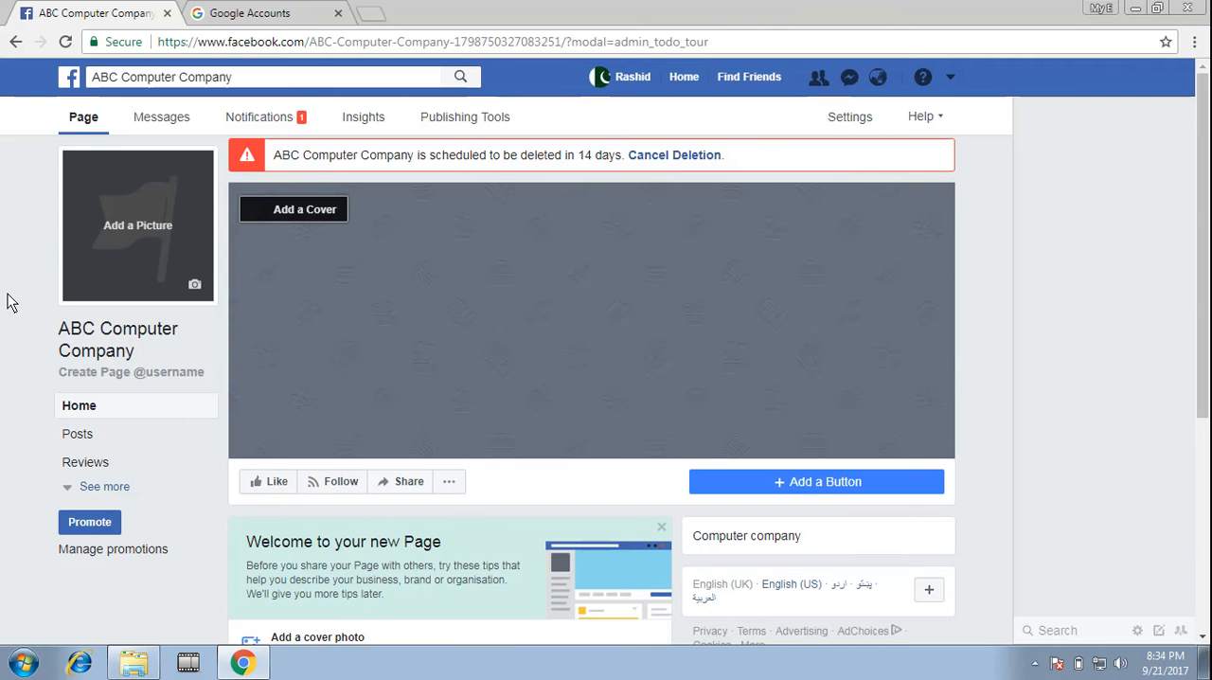
mouse_move(293, 210)
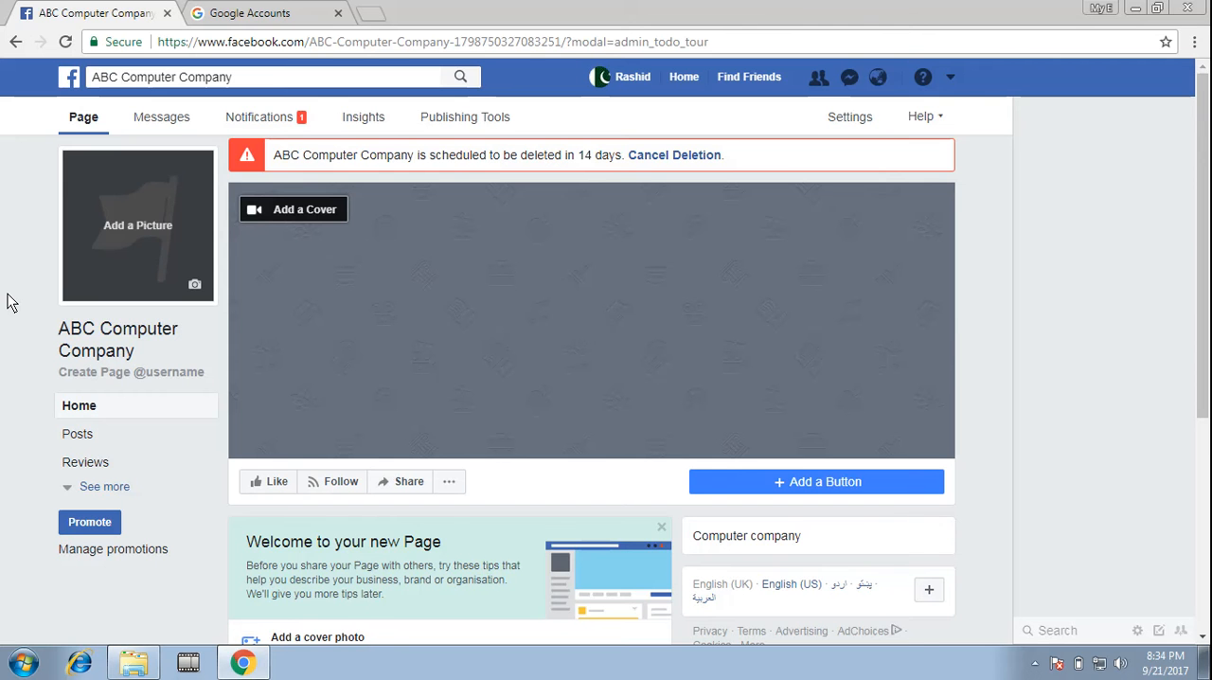
- Check All notifications for the page's scheduled-deletion notice, then return to the page
click(258, 117)
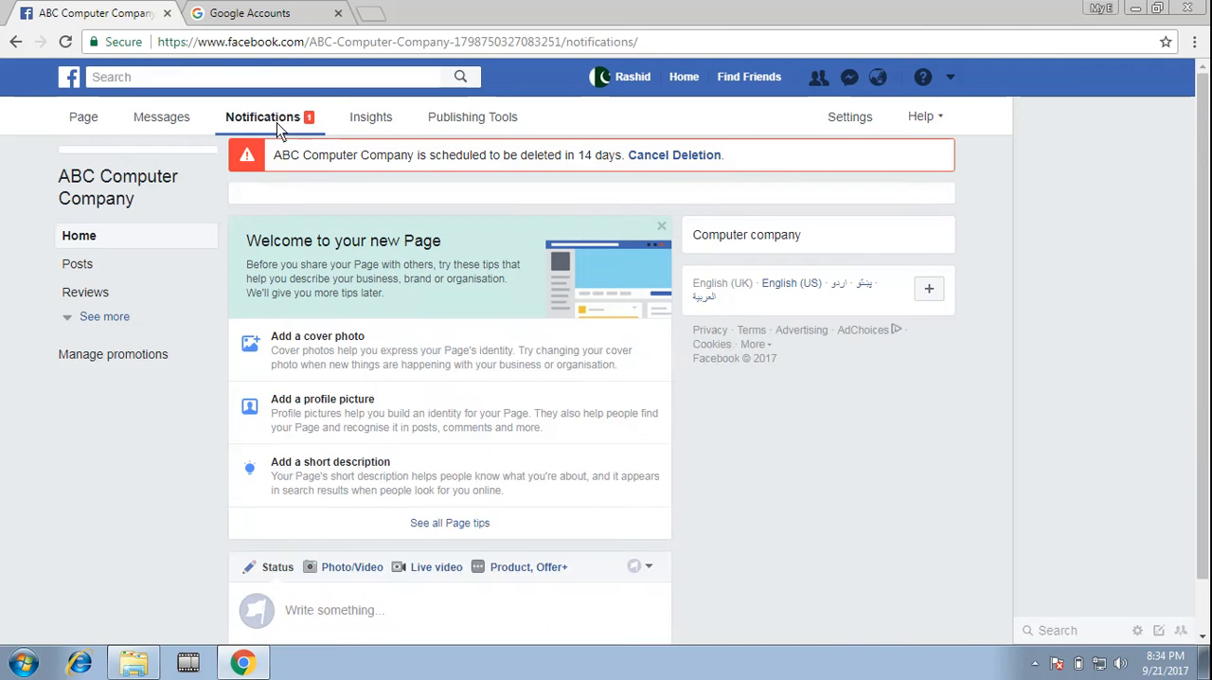
click(263, 116)
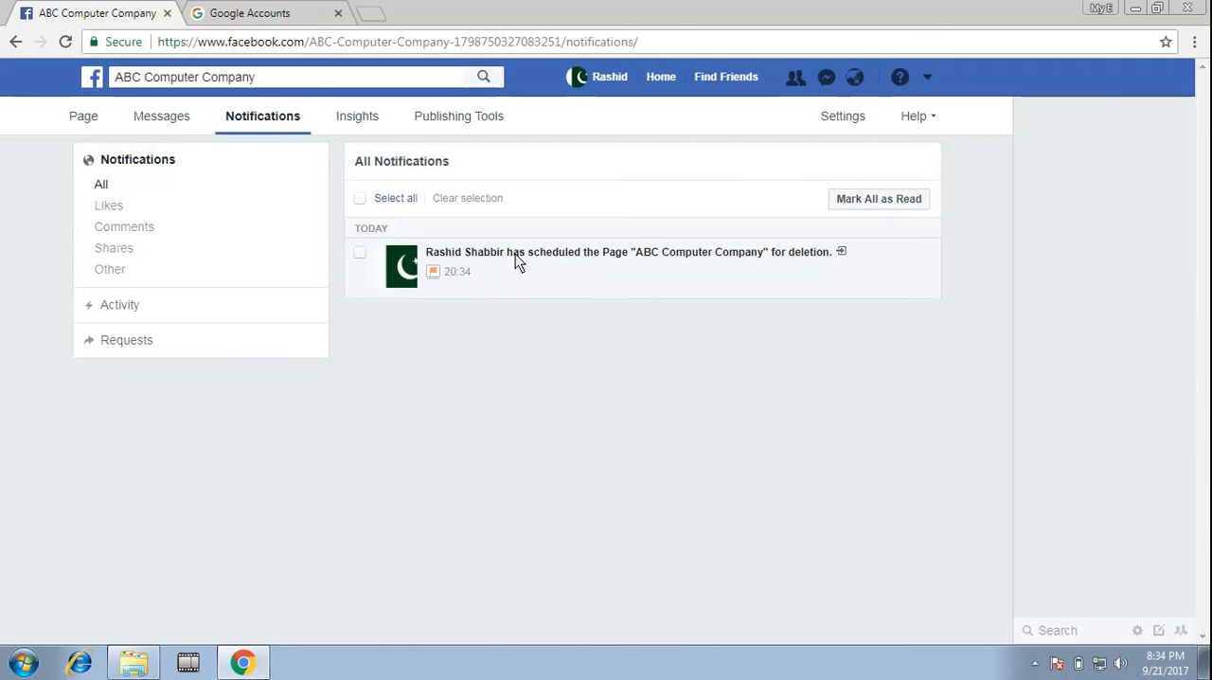
mouse_move(555, 267)
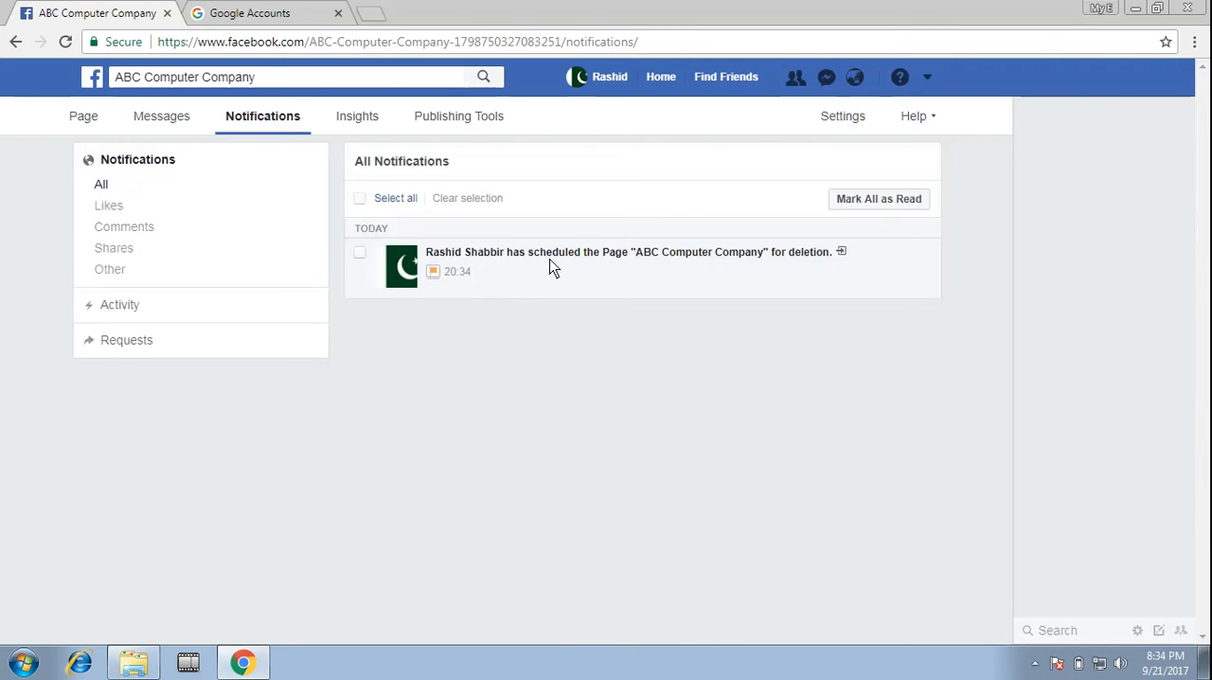
mouse_move(744, 275)
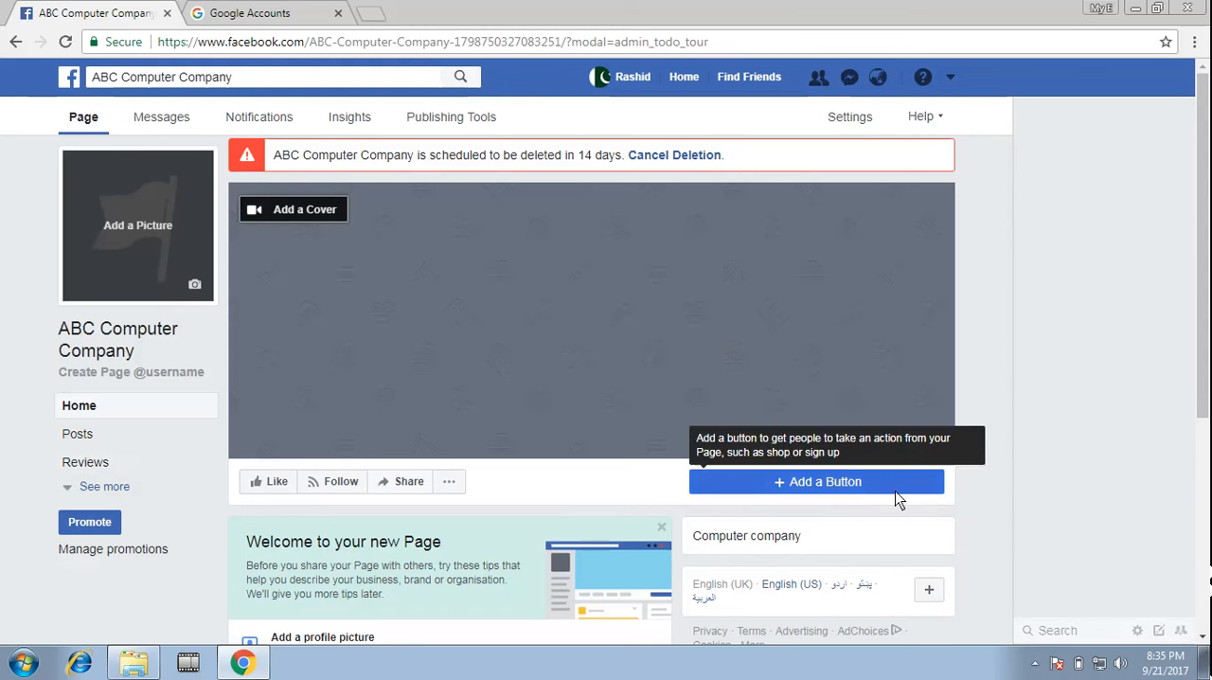
click(1035, 586)
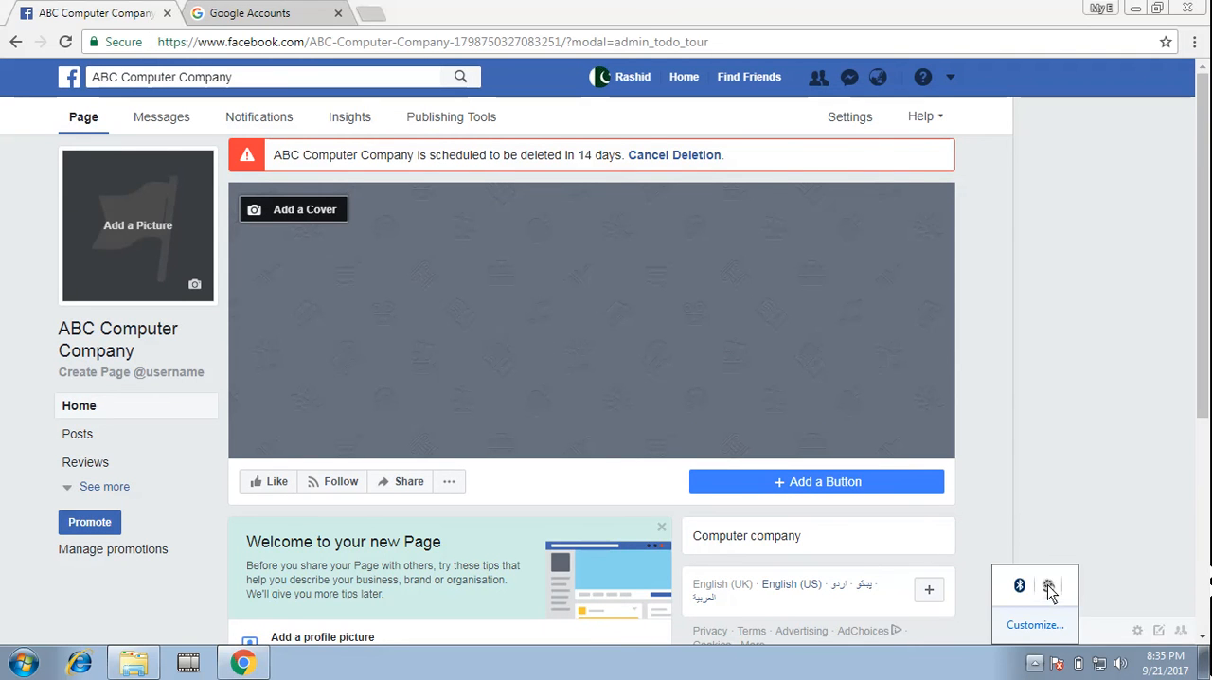